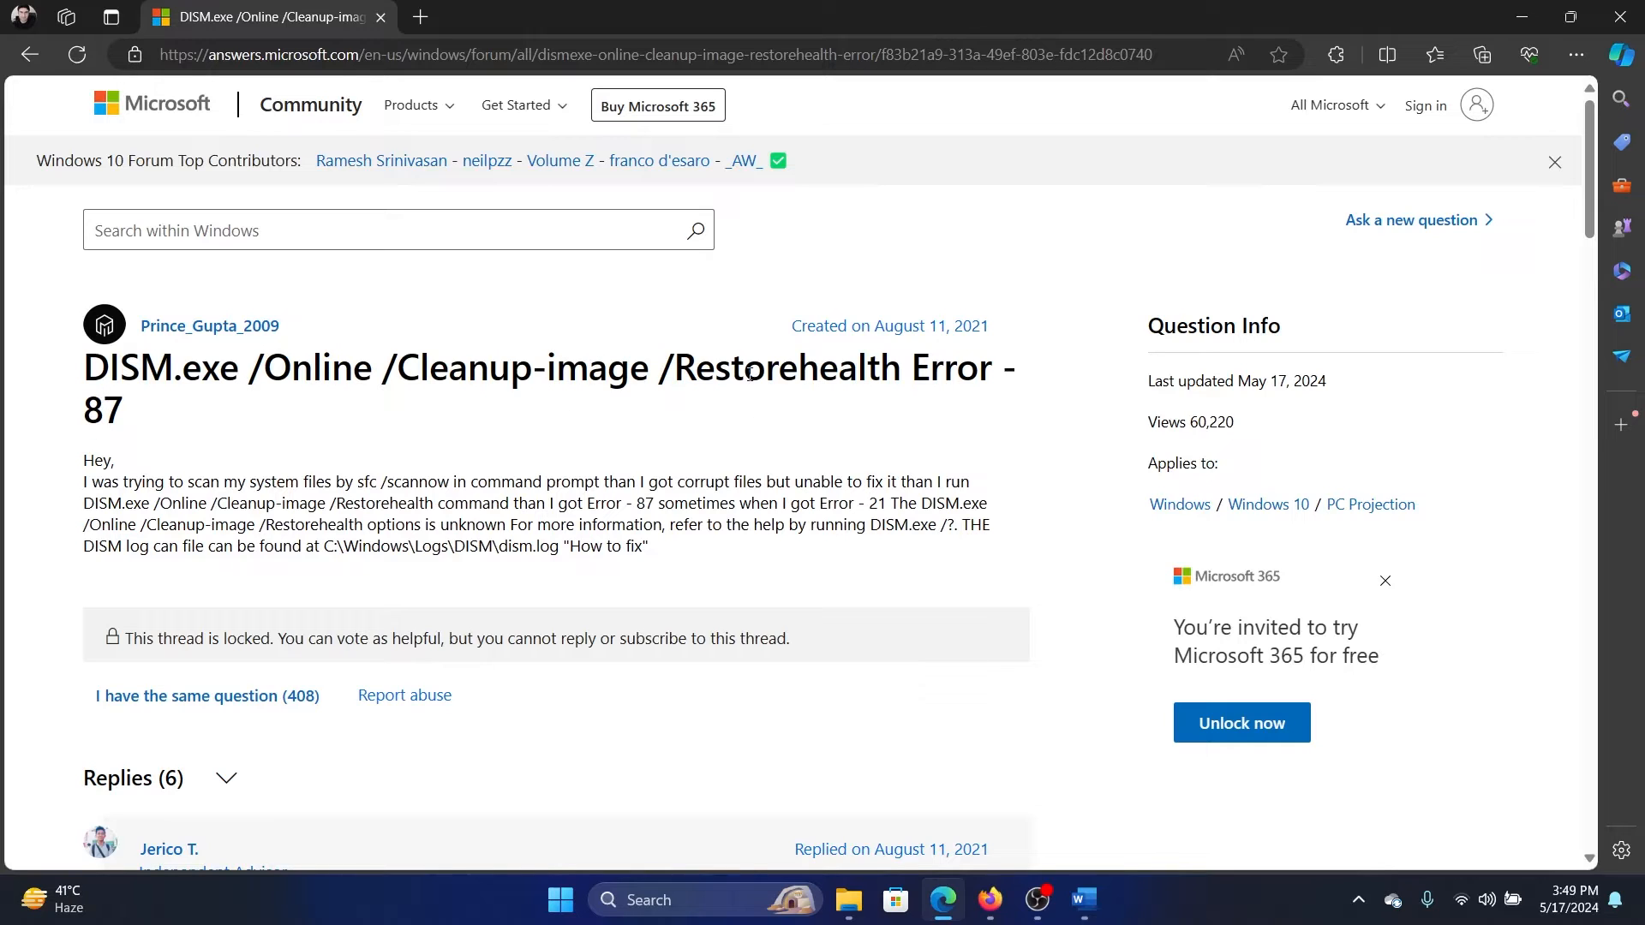
Step: Select the full 'DISM.exe /Online /Cleanup-image /Restorehealth' command in the thread title
{"action": "left_click_drag", "start_coordinate": [84, 366], "coordinate": [336, 367]}
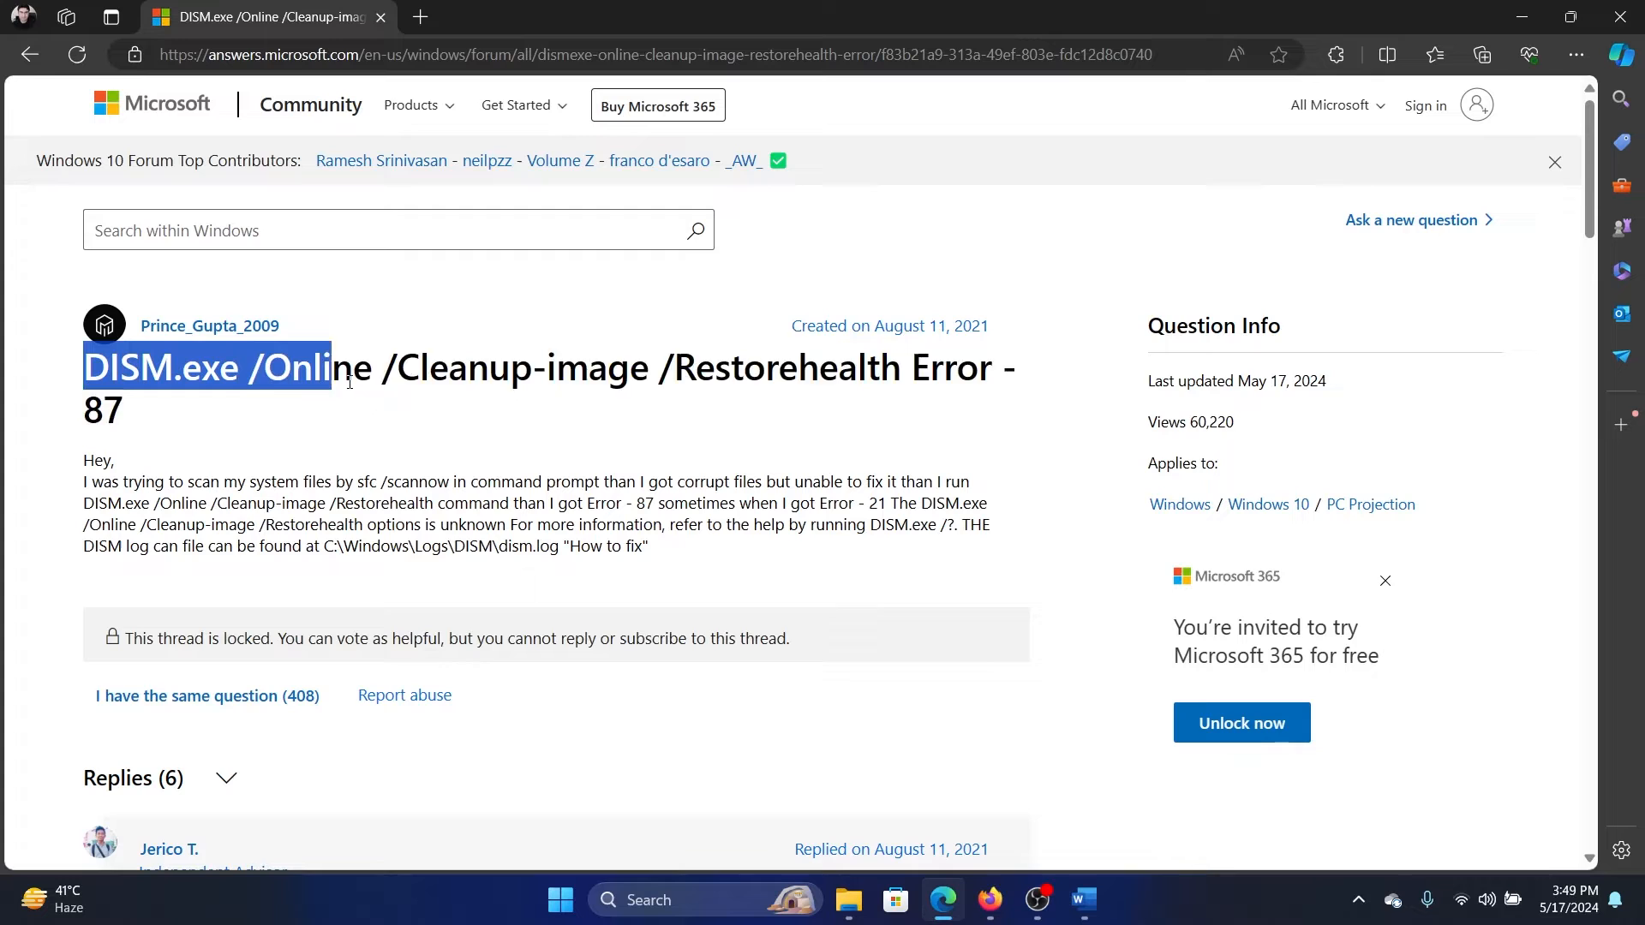
{"action": "left_click_drag", "start_coordinate": [330, 367], "coordinate": [905, 367]}
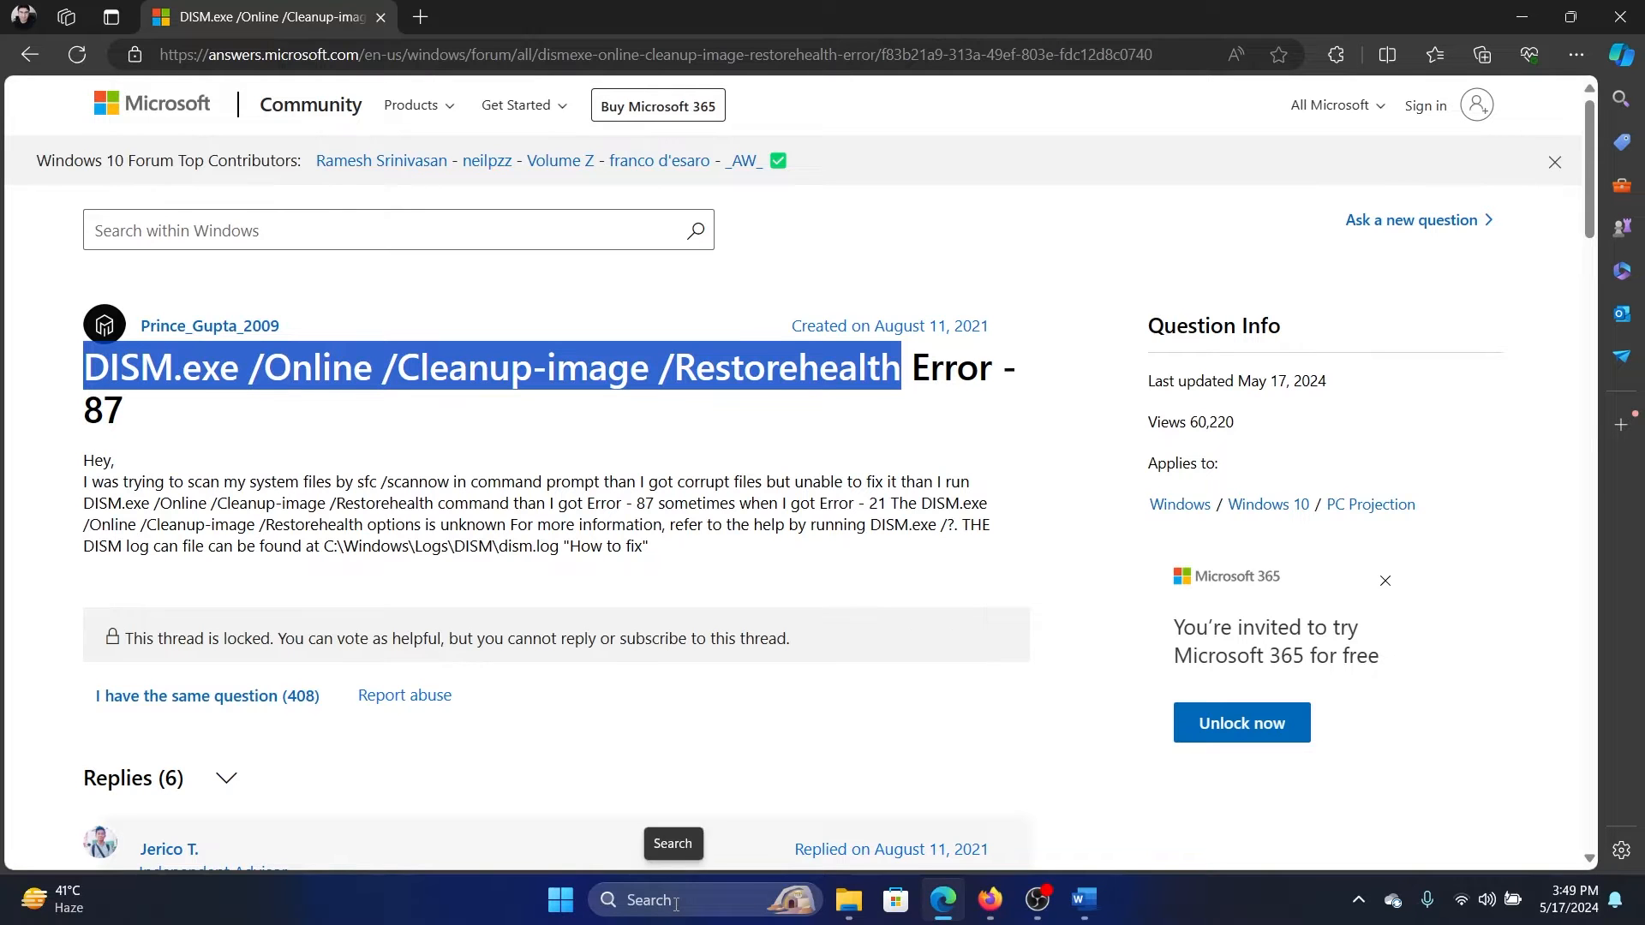
Step: Launch Command Prompt as administrator and enter DISM.exe /Online /Cleanup-image /Restorehealth
{"action": "type", "text": "command Prompt"}
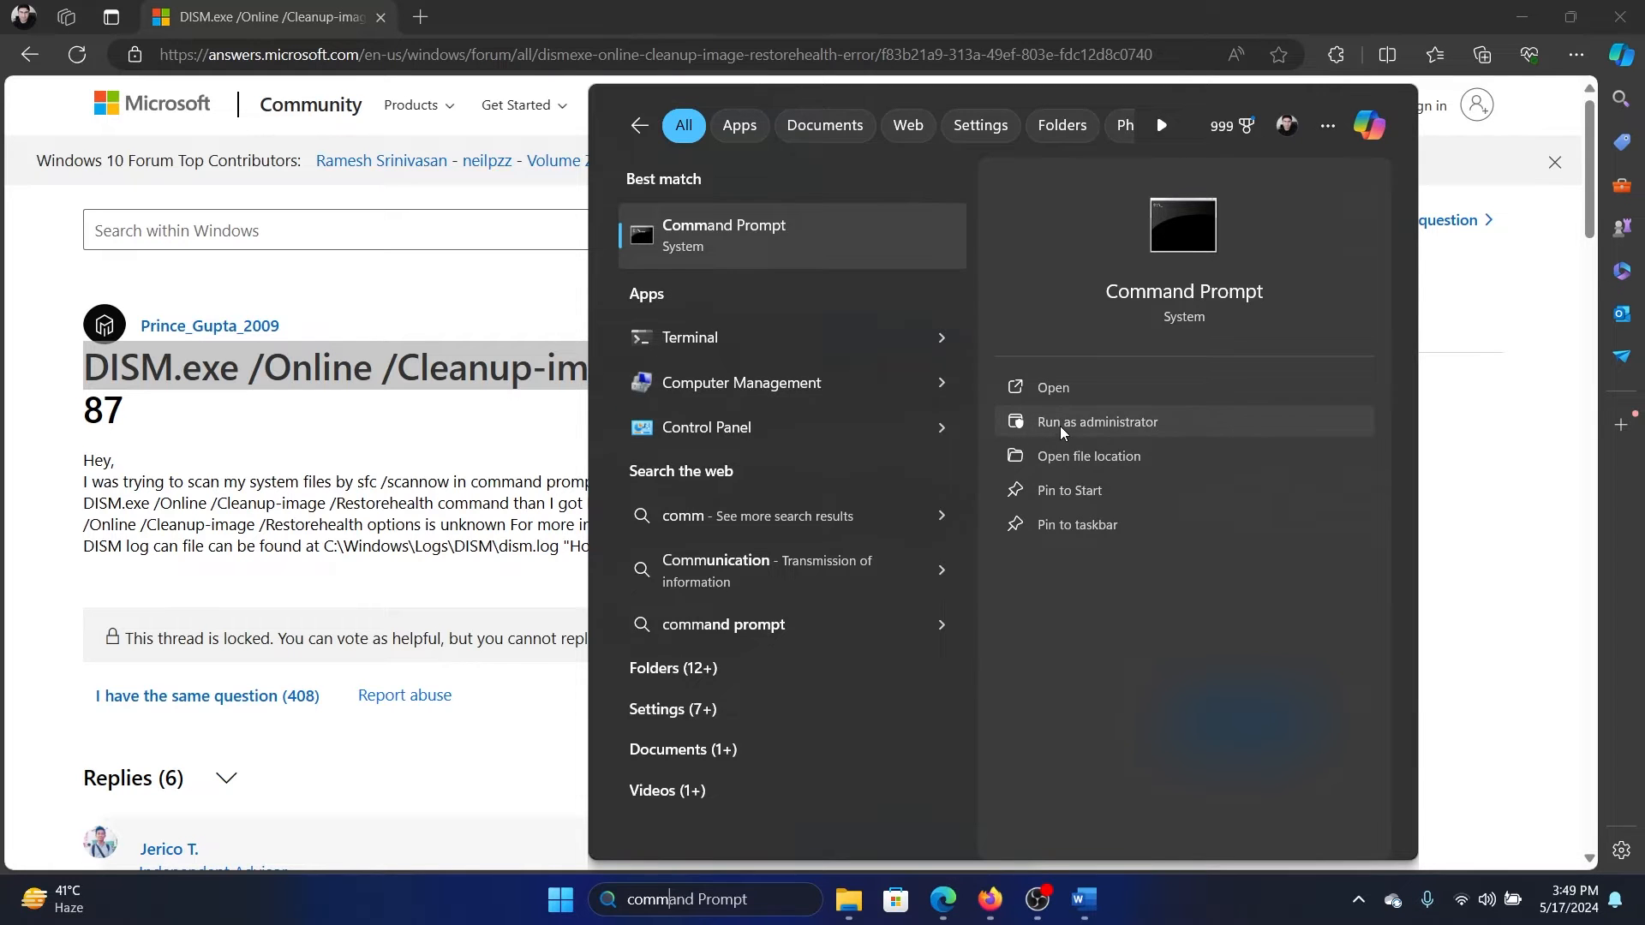
{"action": "left_click", "coordinate": [1096, 422]}
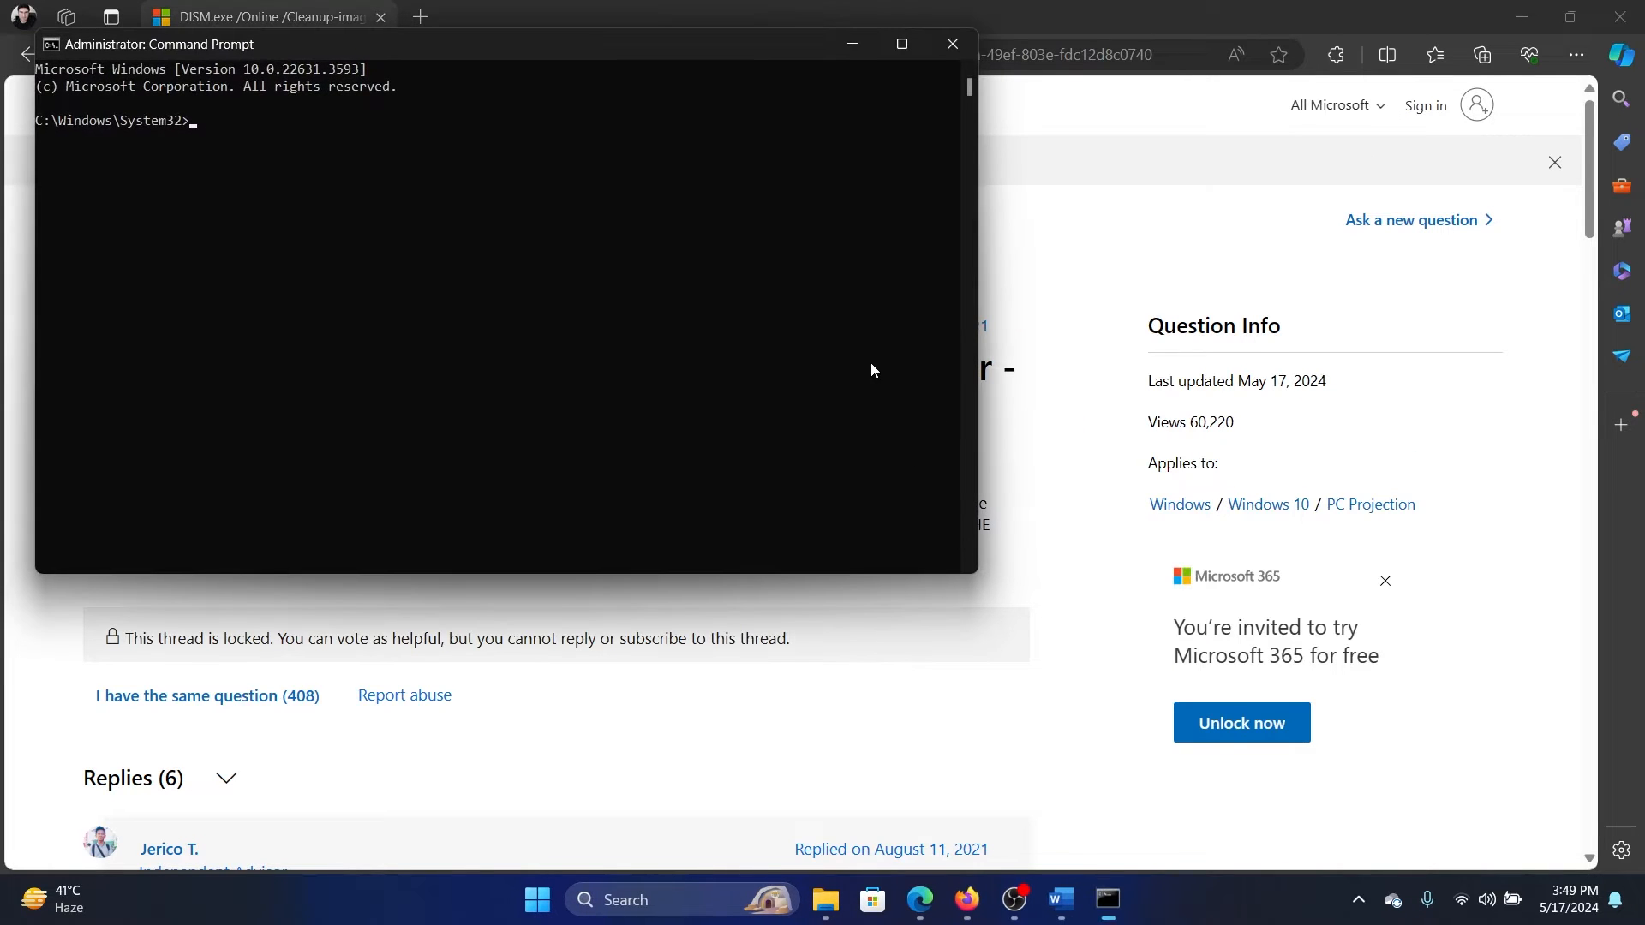
{"action": "type", "text": "DISM.exe /Online /Cleanup-image /Restorehealth"}
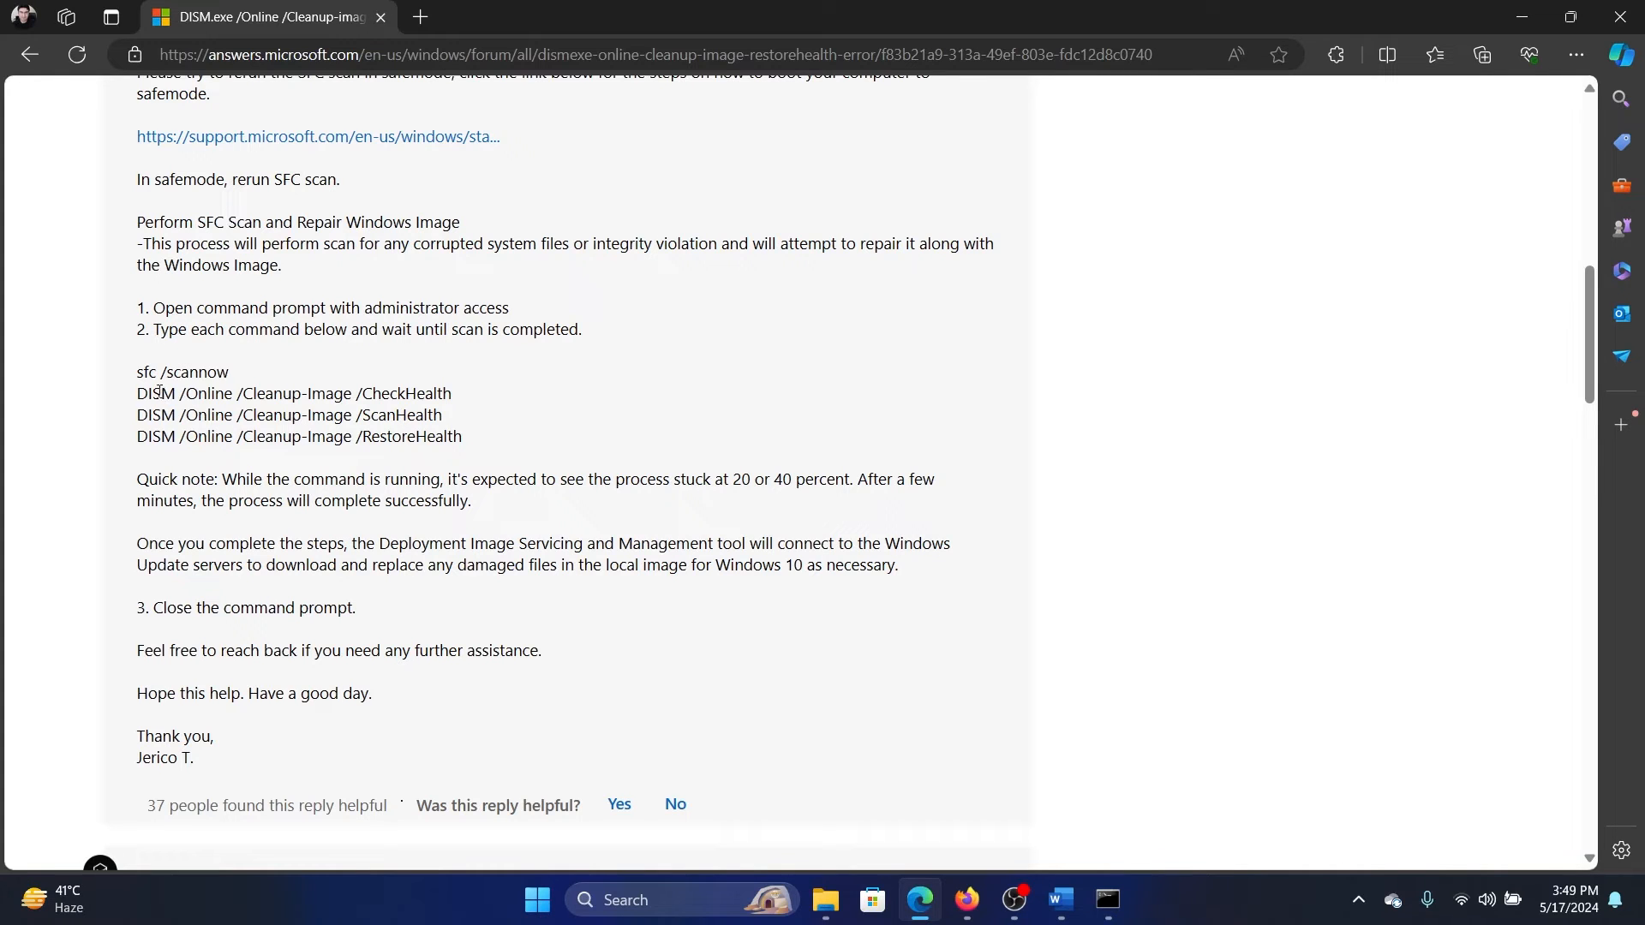
{"action": "mouse_move", "coordinate": [235, 409]}
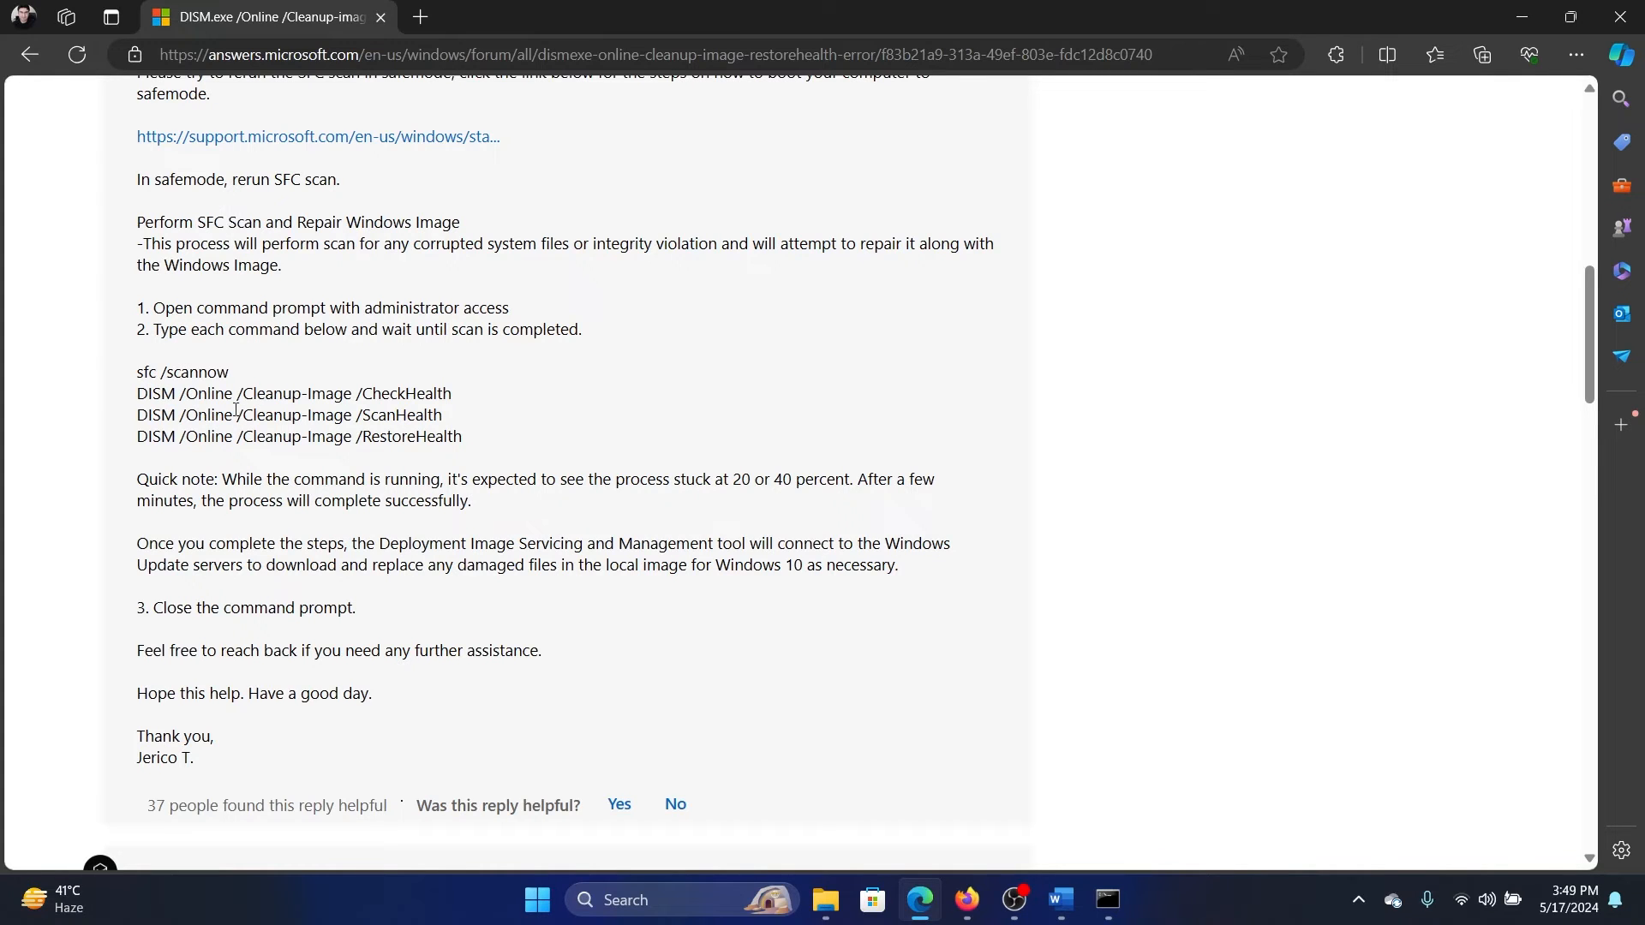
{"action": "mouse_move", "coordinate": [365, 466]}
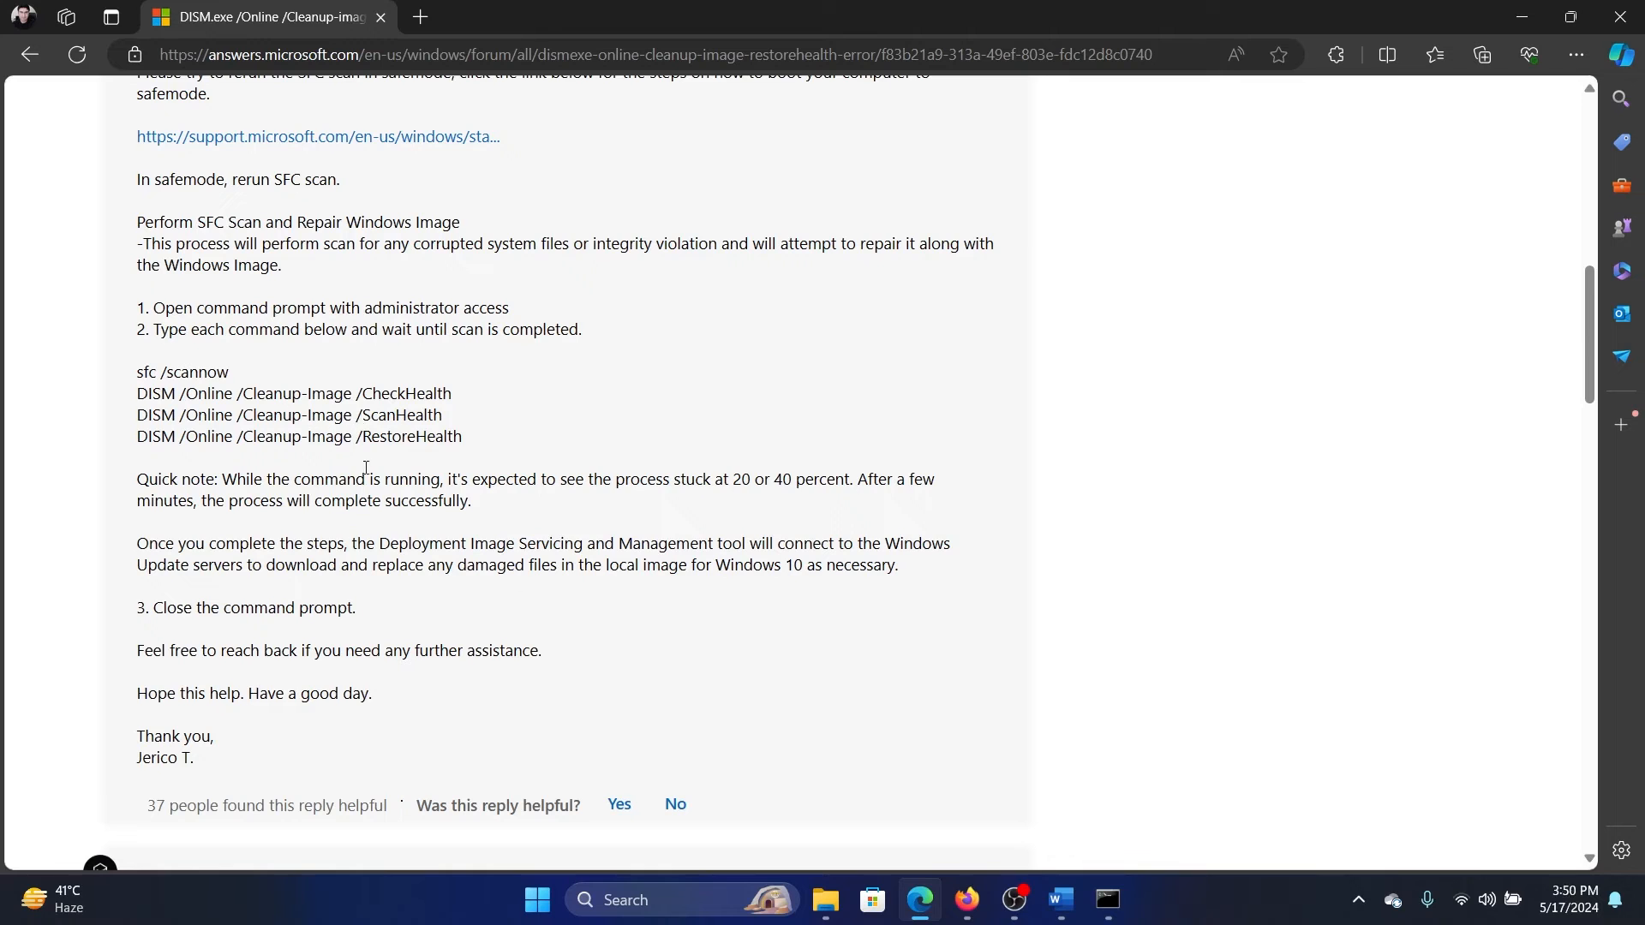
Step: Search Windows for 'command Prompt' from the taskbar over the forum reply
{"action": "type", "text": "command Prompt"}
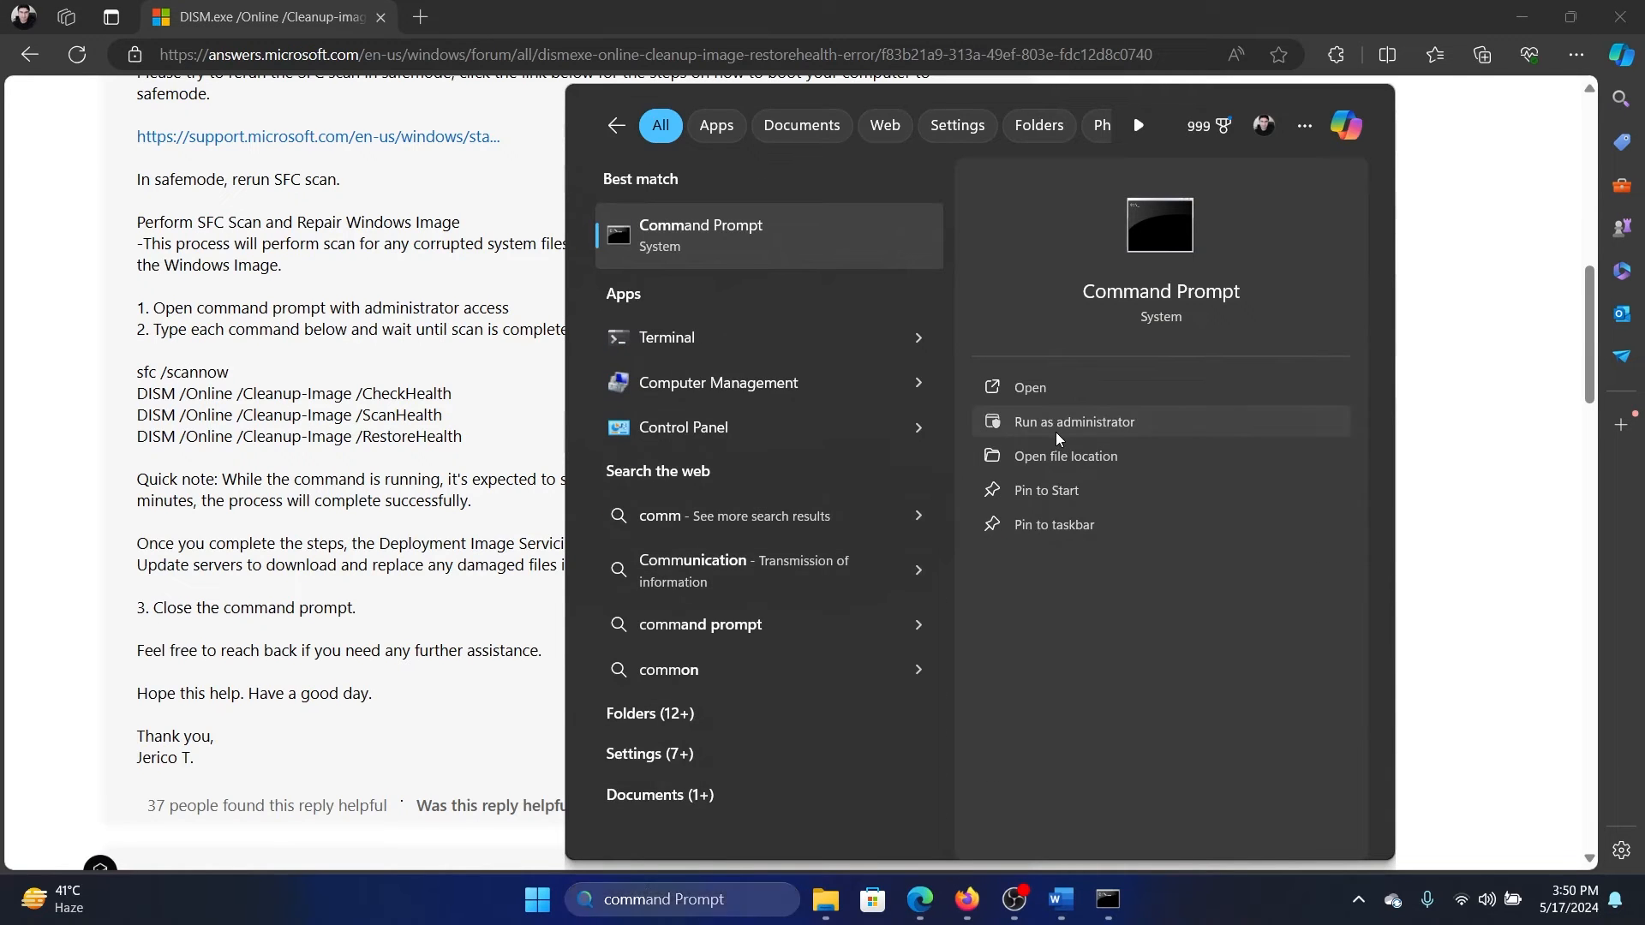
Step: Run sfc /scannow in a new administrator Command Prompt, then minimize it
{"action": "left_click", "coordinate": [1073, 421]}
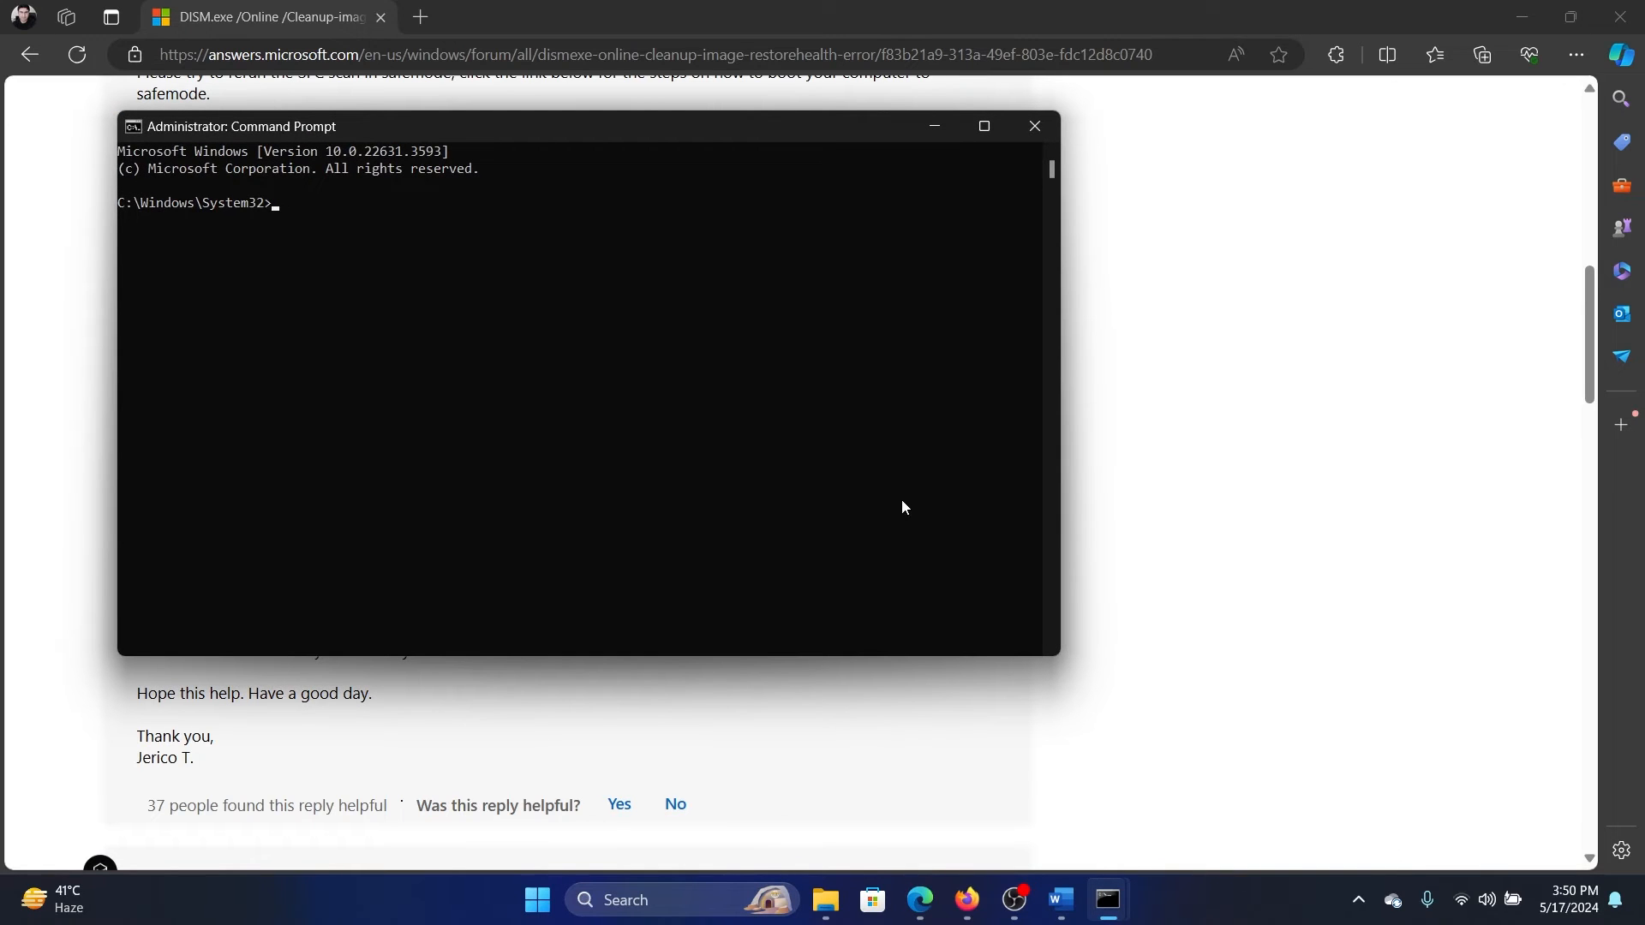
{"action": "type", "text": "sfc /"}
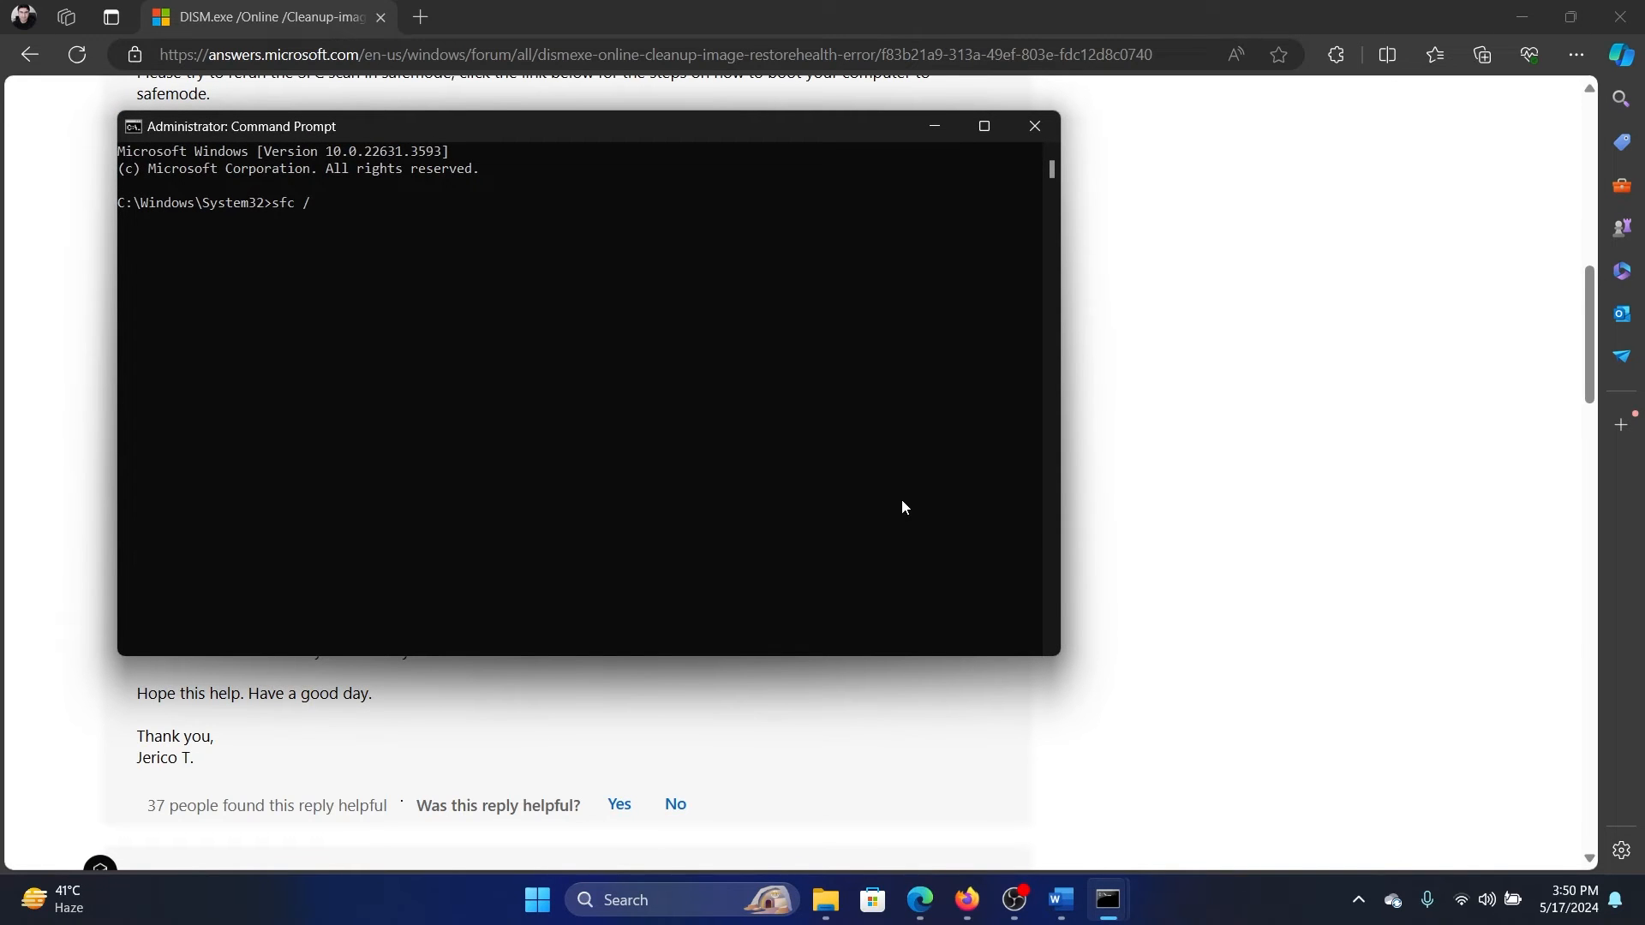
{"action": "type", "text": "scannow"}
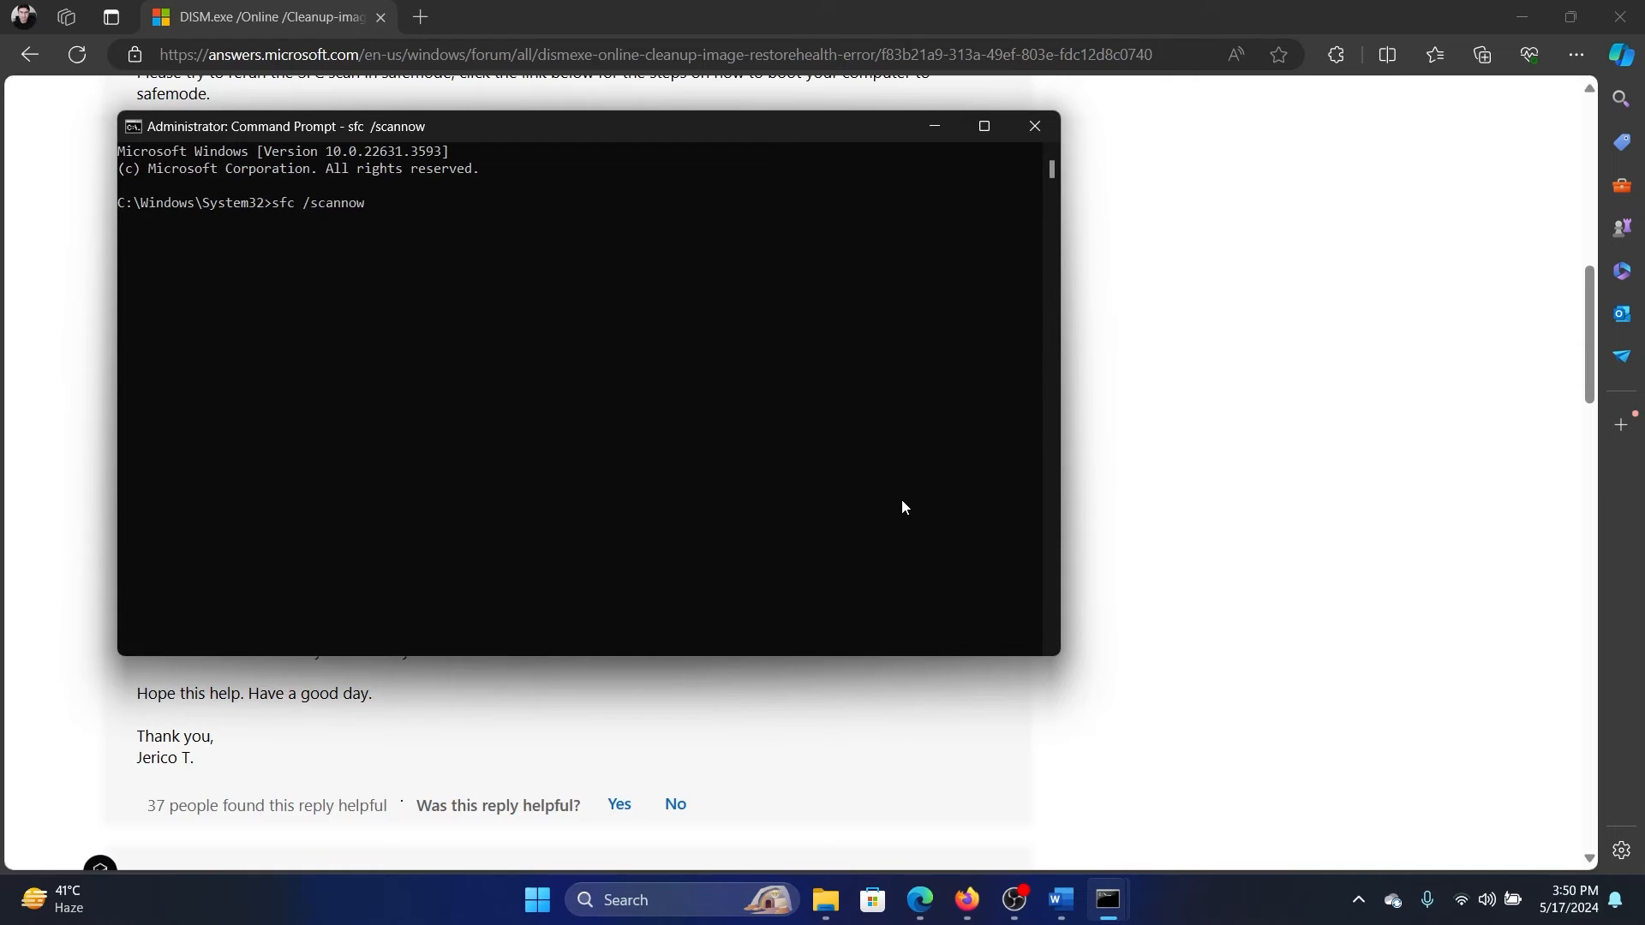
{"action": "mouse_move", "coordinate": [1045, 593]}
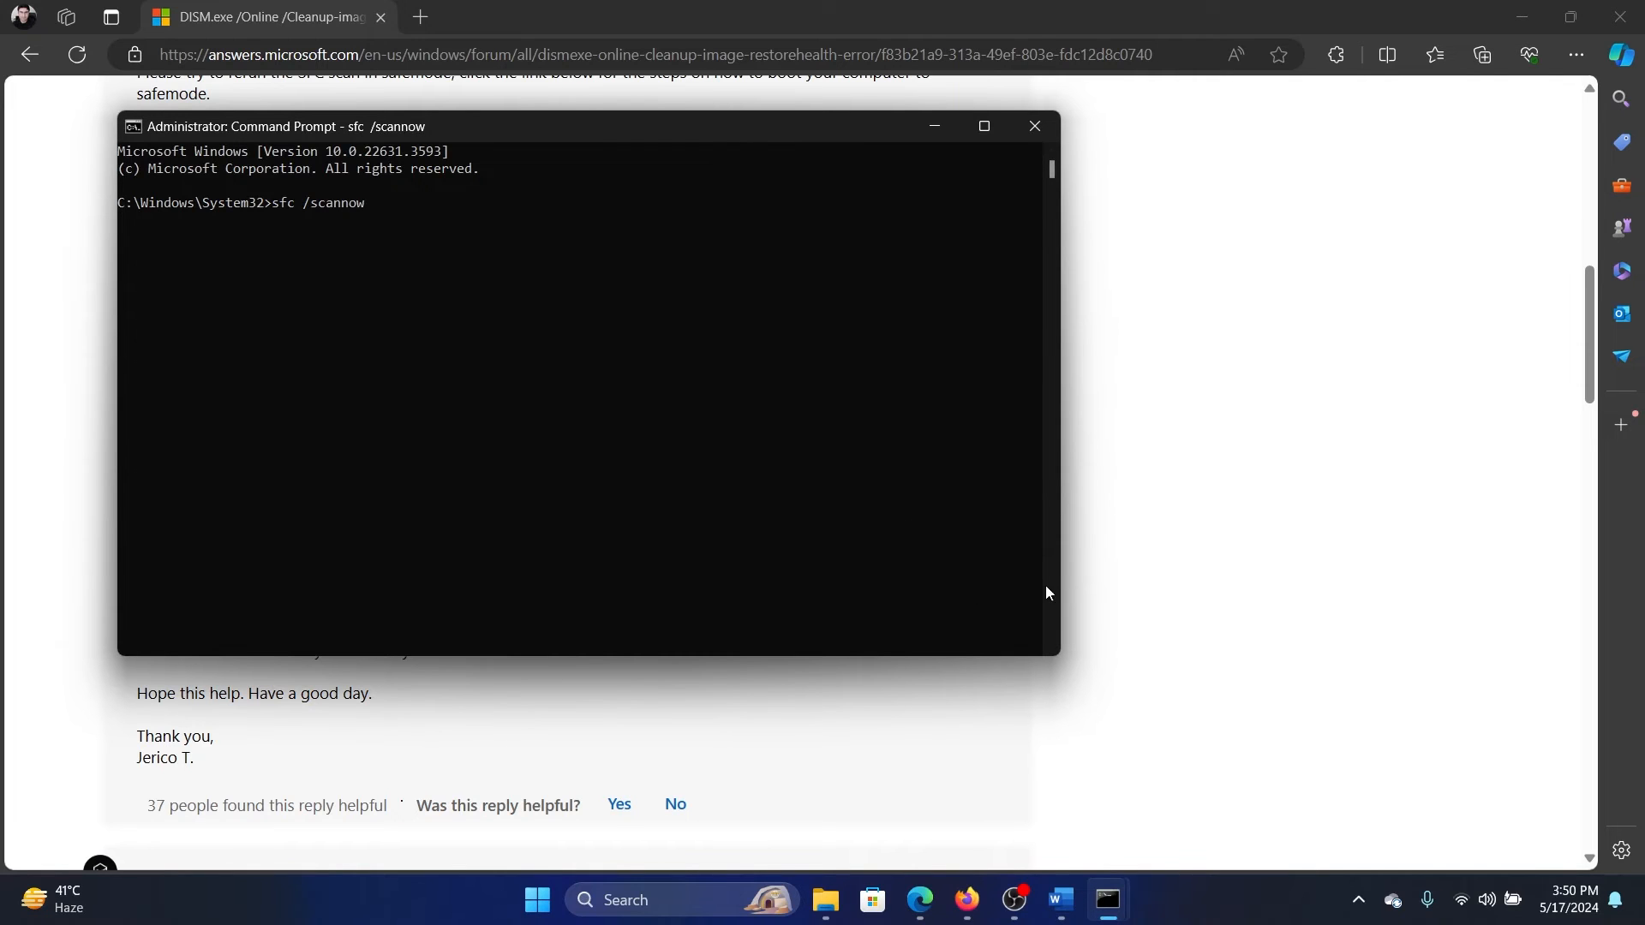
{"action": "left_click", "coordinate": [1033, 126]}
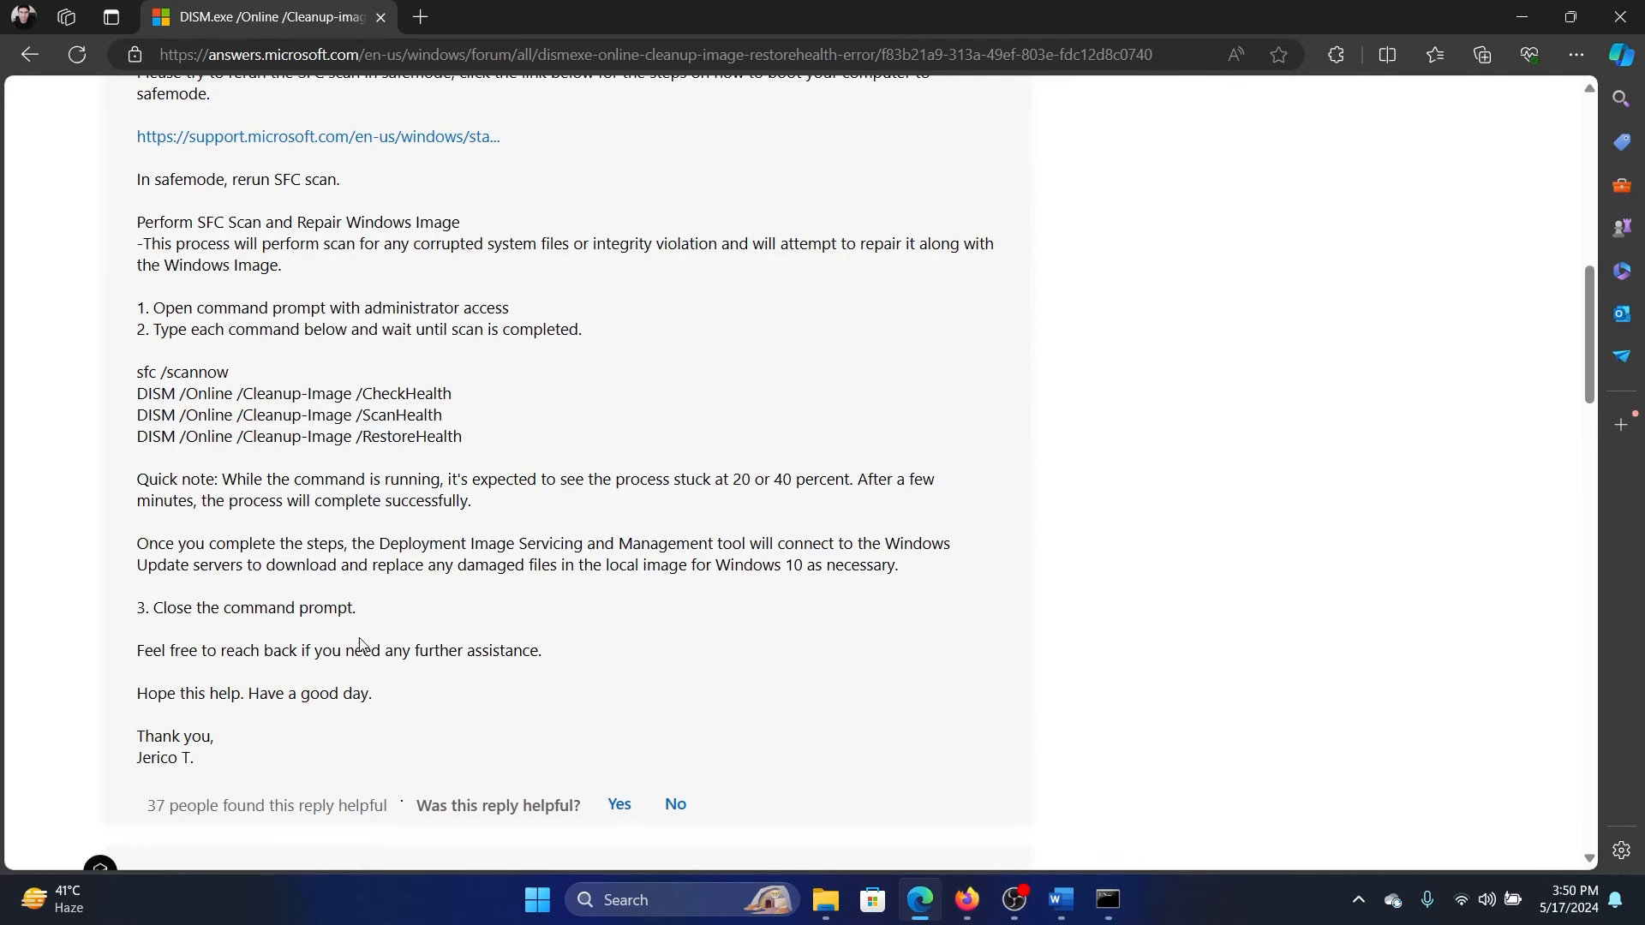